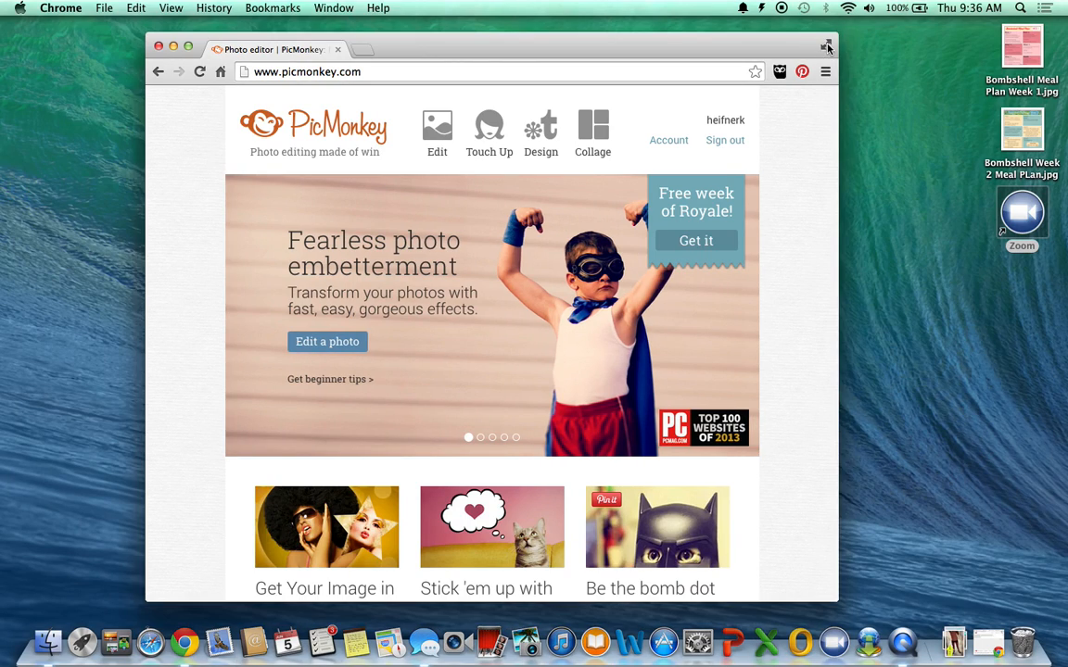
Maximize the browser and start a new Design on a blank Square canvas.
{"action": "left_click", "coordinate": [827, 46]}
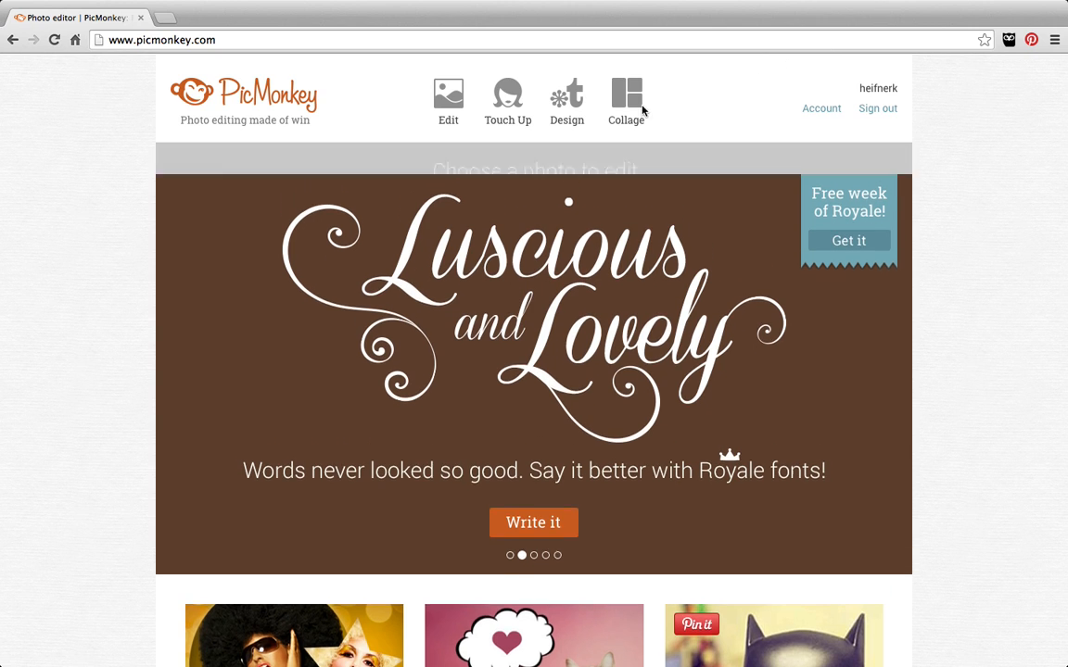
{"action": "left_click", "coordinate": [566, 97]}
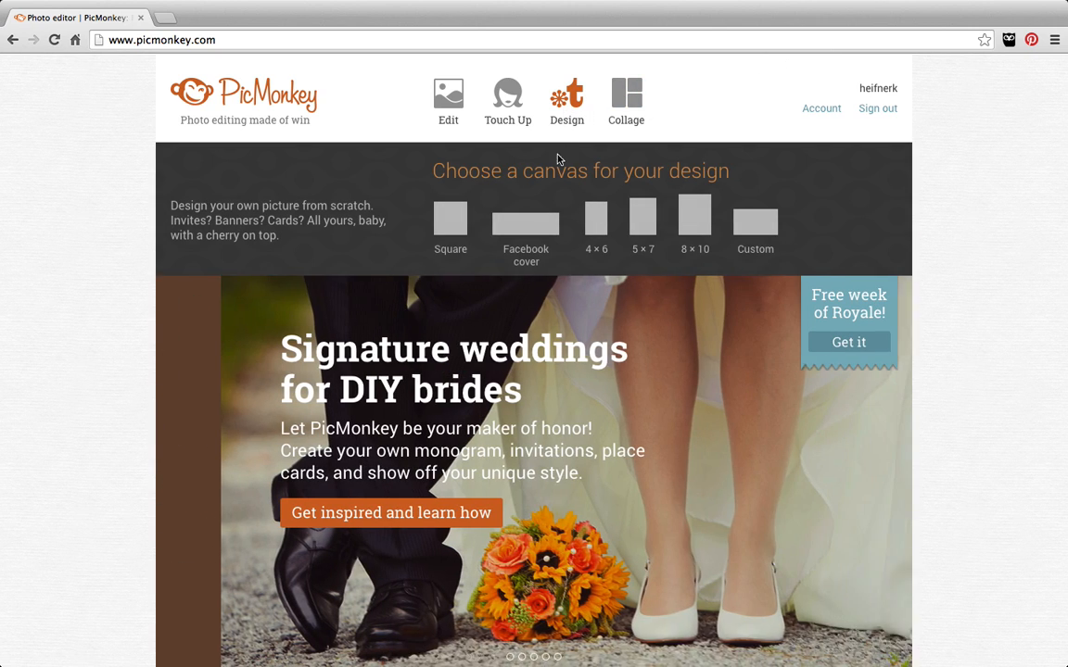
{"action": "left_click", "coordinate": [449, 220]}
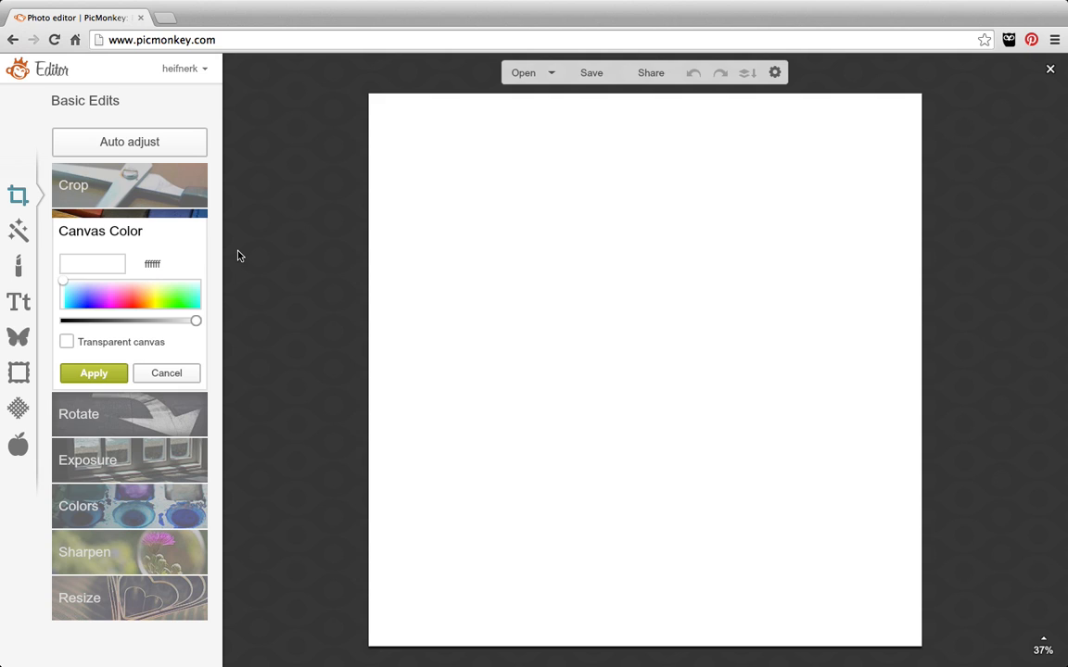
{"action": "mouse_move", "coordinate": [18, 301]}
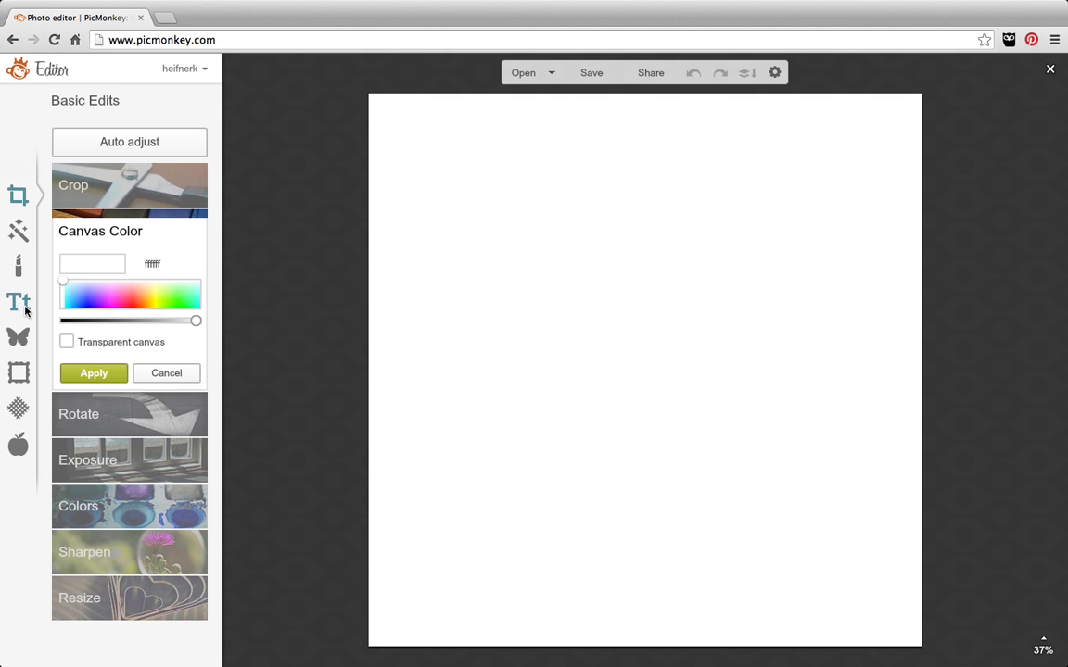
Add an Arial text box reading 'katiheifner.blogspot.com' to the canvas.
{"action": "left_click", "coordinate": [18, 301]}
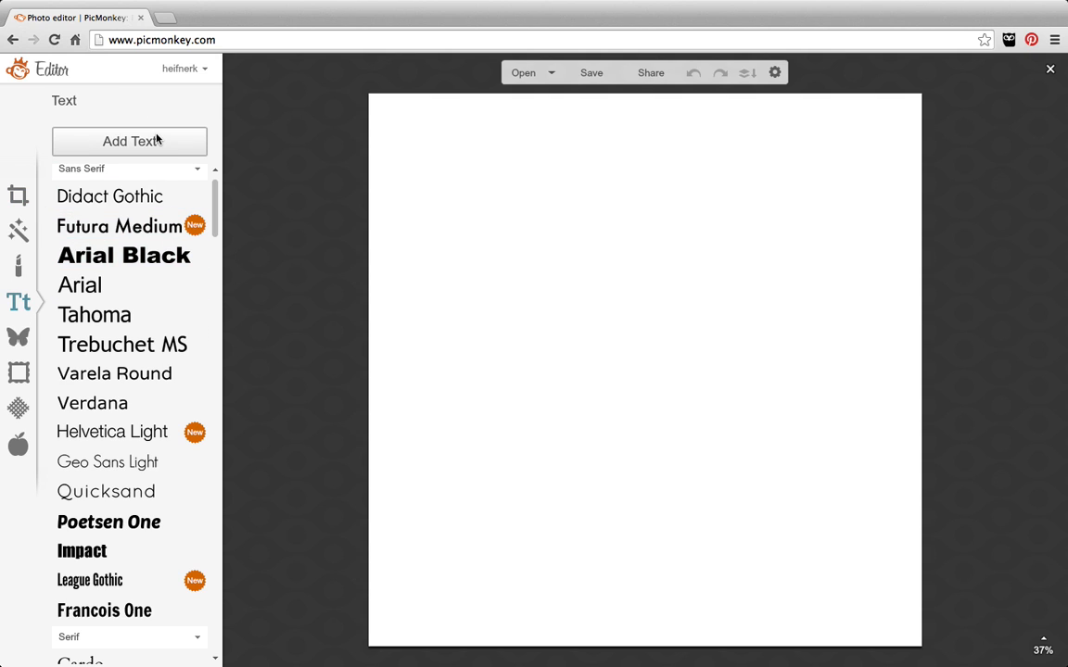
{"action": "left_click", "coordinate": [129, 141]}
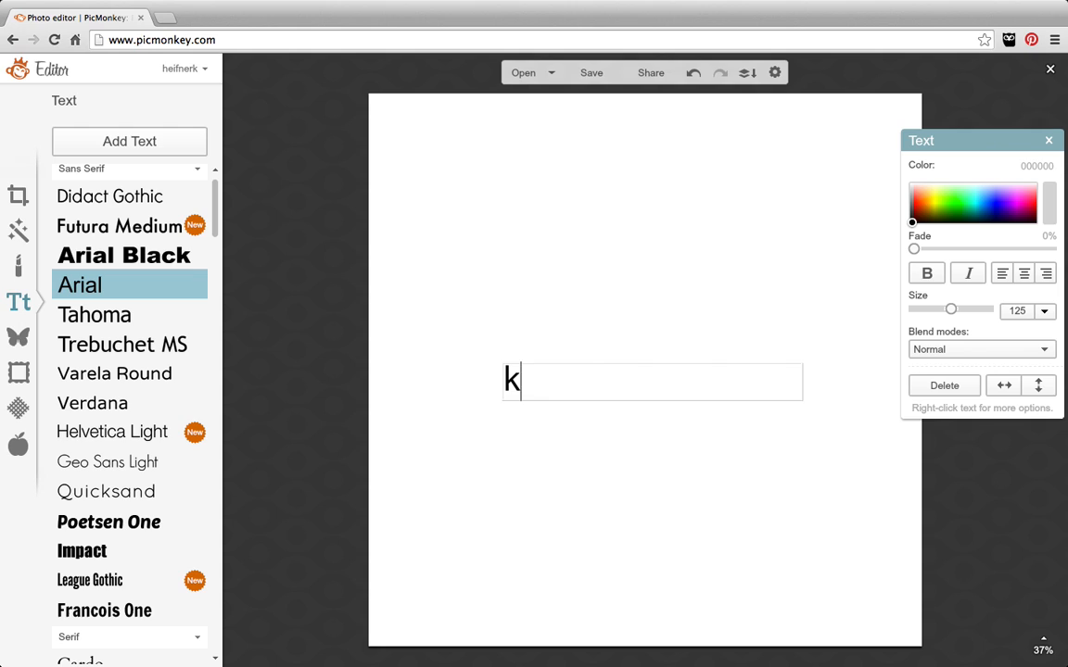
{"action": "type", "text": "atiheifne"}
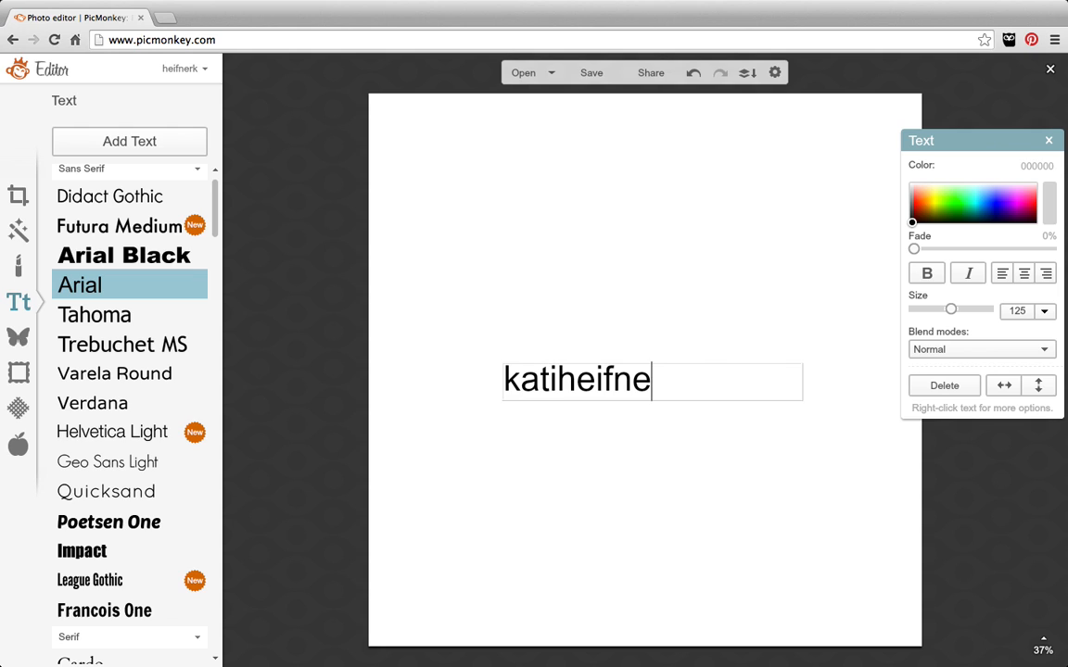
{"action": "type", "text": "r.blog"}
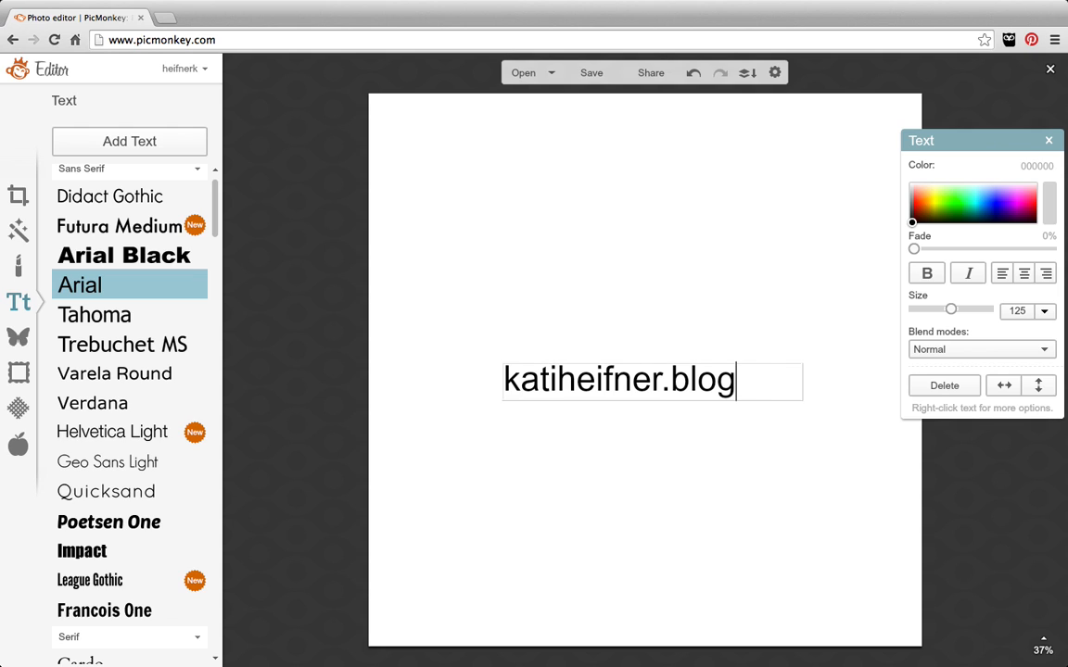
{"action": "type", "text": "spot.com"}
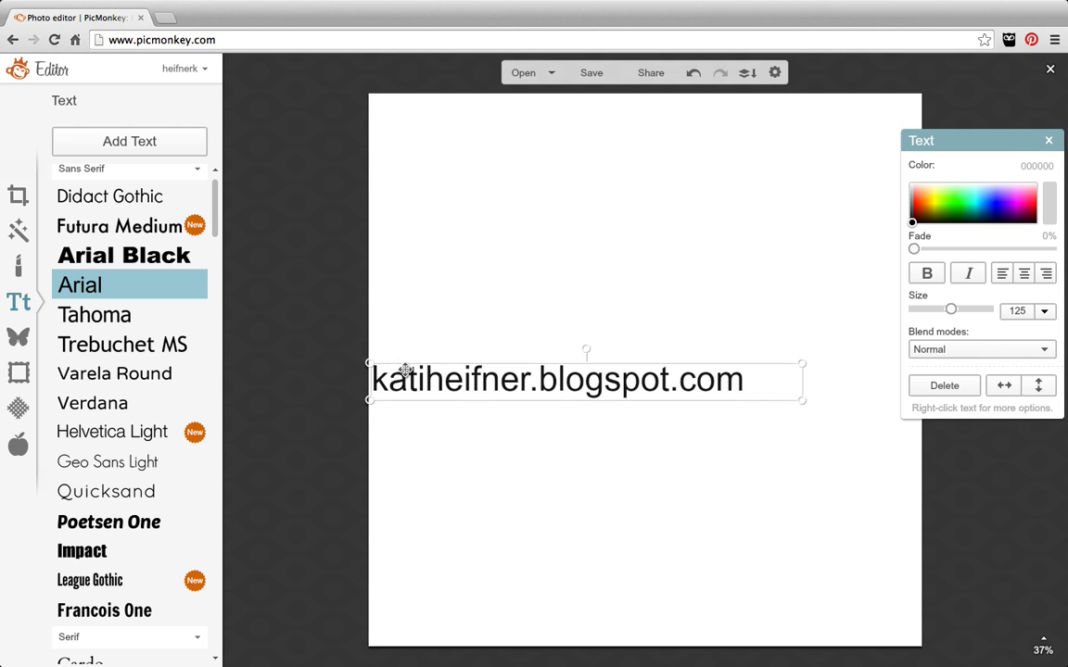
Restyle the blog address text as white Tahoma with about 43% fade.
{"action": "left_click", "coordinate": [94, 314]}
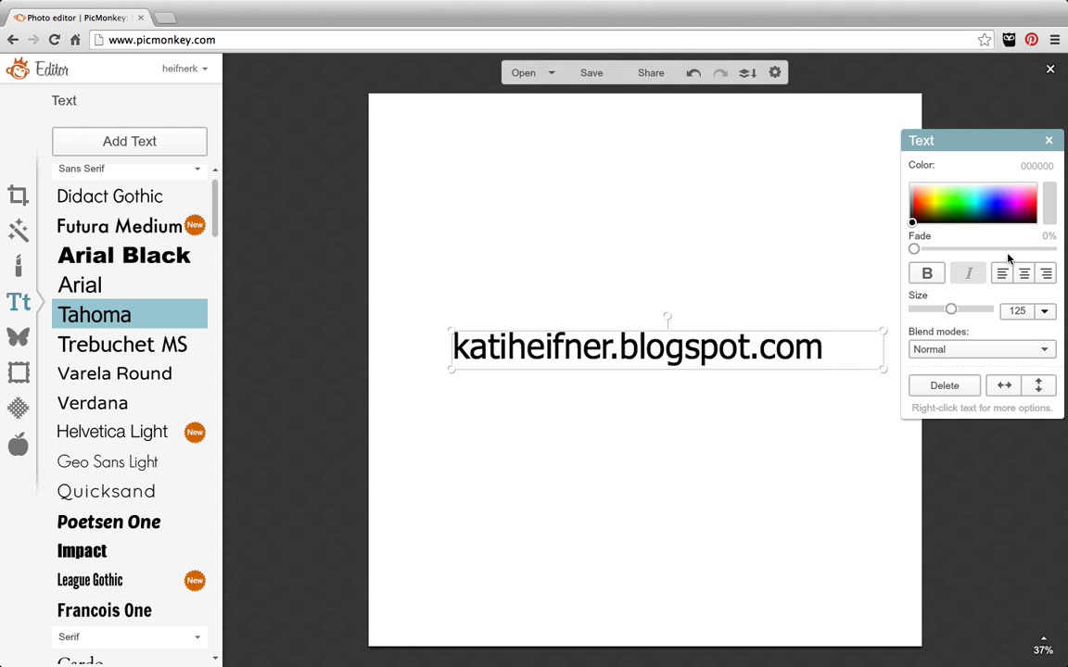
{"action": "left_click", "coordinate": [911, 183]}
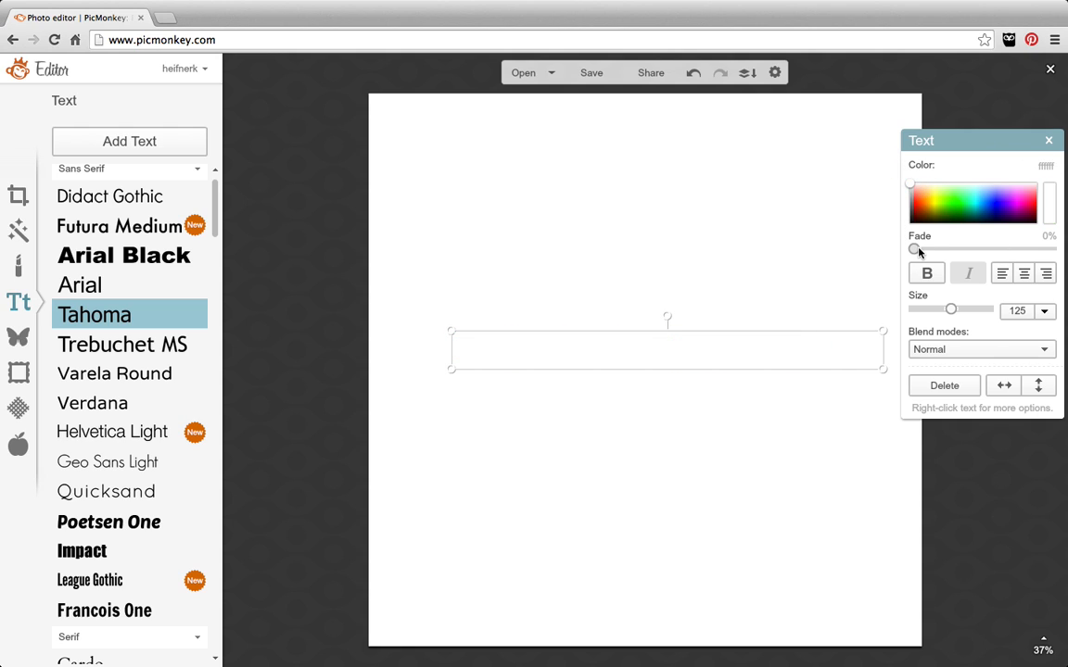
{"action": "left_click_drag", "start_coordinate": [913, 249], "coordinate": [981, 250]}
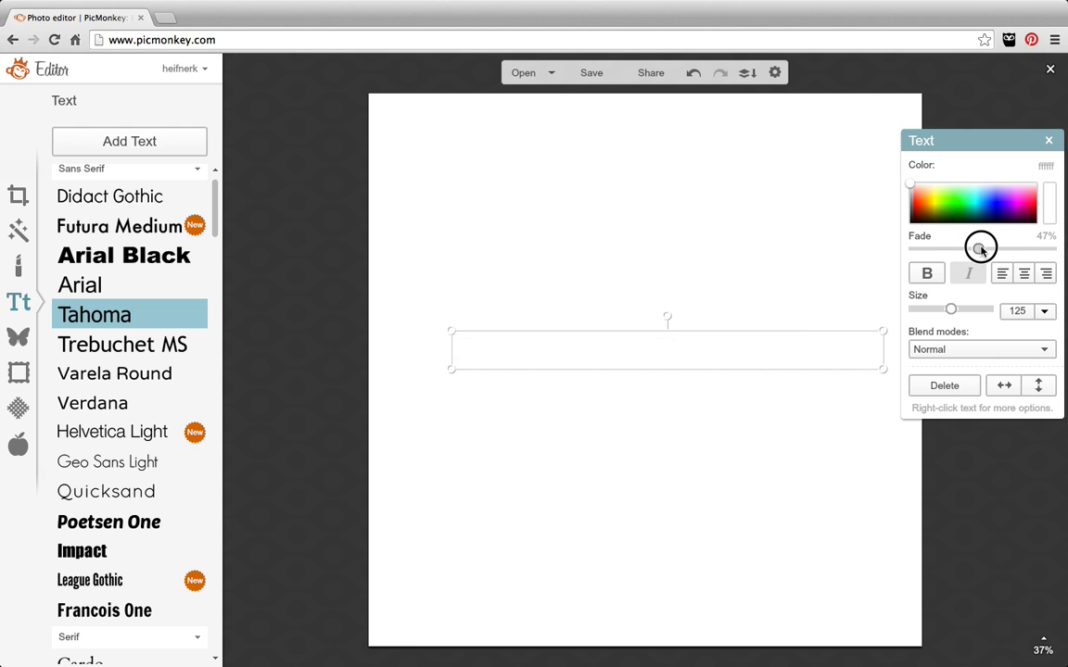
{"action": "left_click_drag", "start_coordinate": [981, 248], "coordinate": [972, 248]}
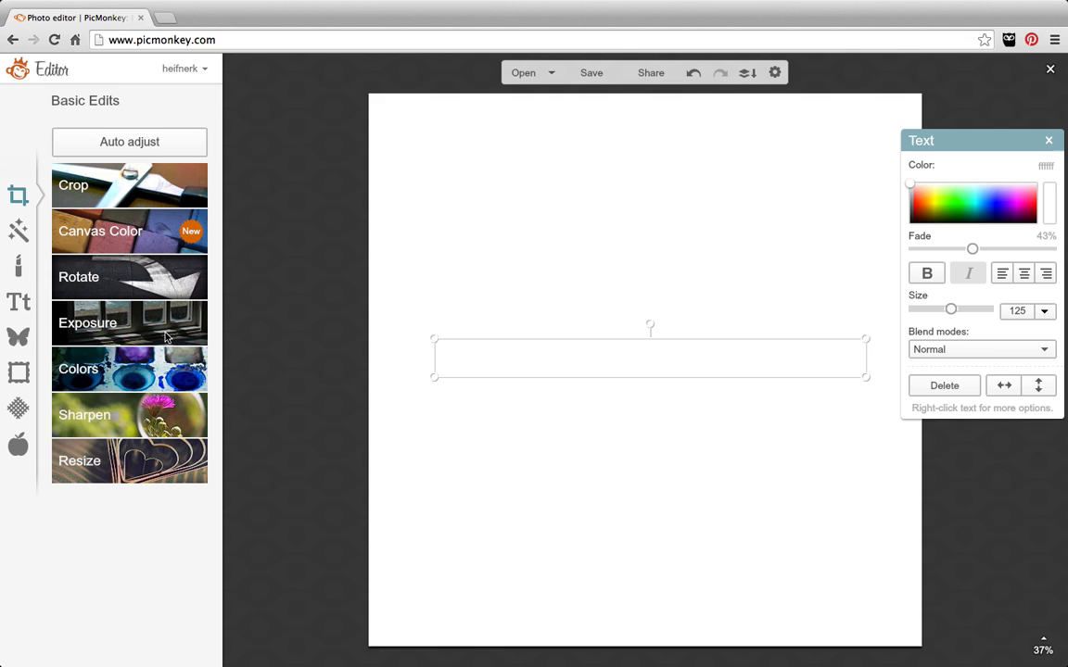
Apply a transparent canvas color behind the watermark text.
{"action": "left_click", "coordinate": [100, 231]}
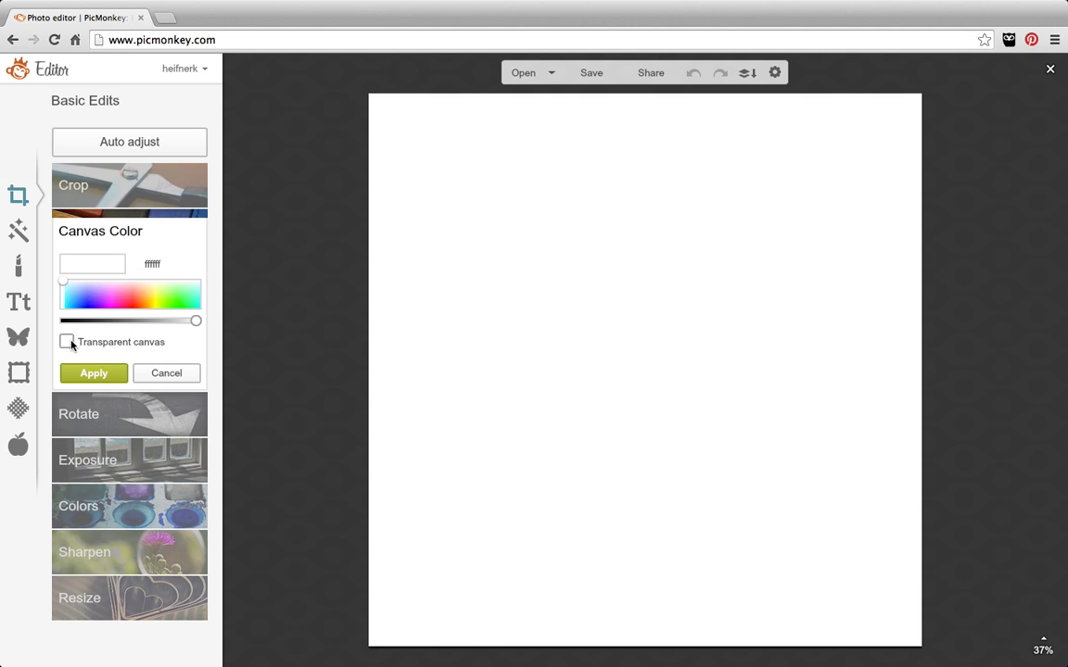
{"action": "left_click", "coordinate": [67, 342]}
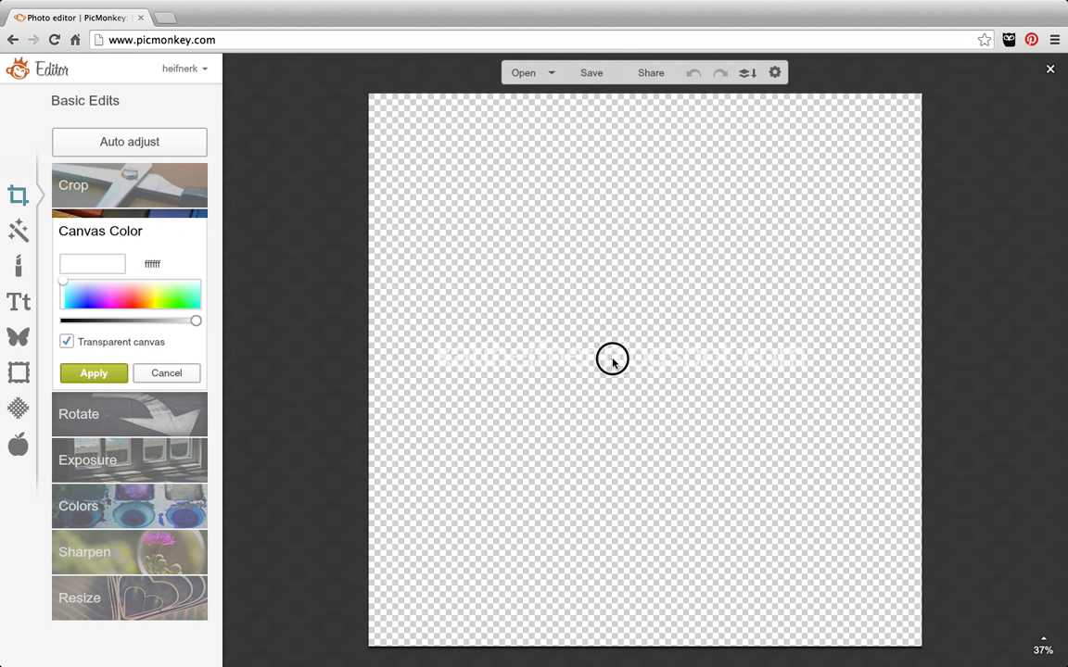
{"action": "left_click", "coordinate": [166, 373]}
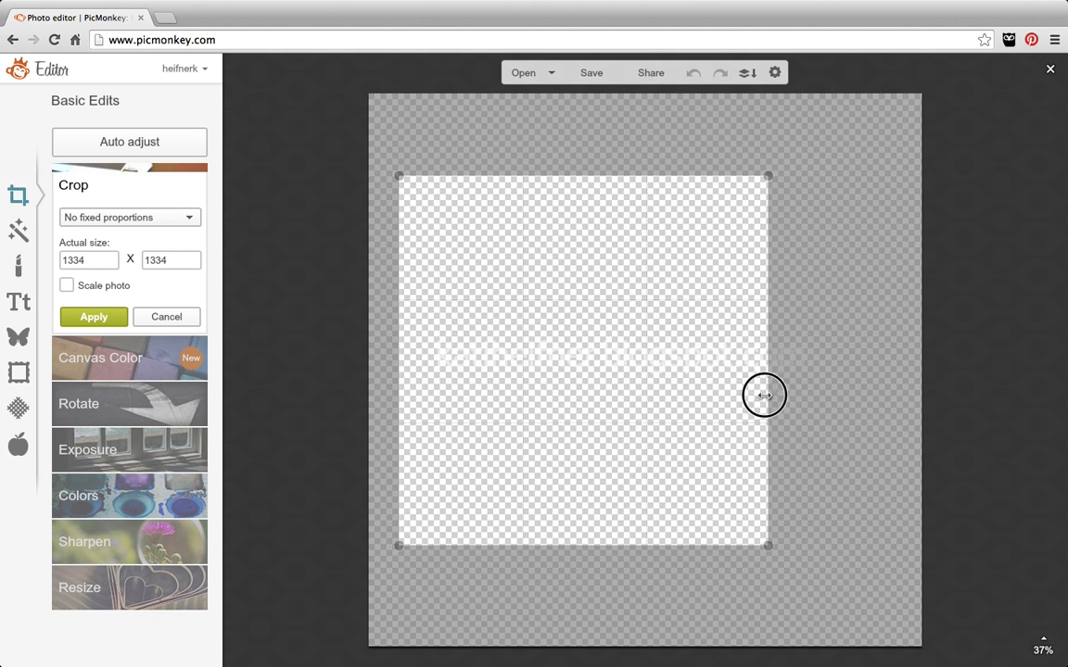
Crop the canvas to a 1491 × 269 strip tightly framing the watermark text.
{"action": "left_click_drag", "start_coordinate": [764, 395], "coordinate": [842, 391]}
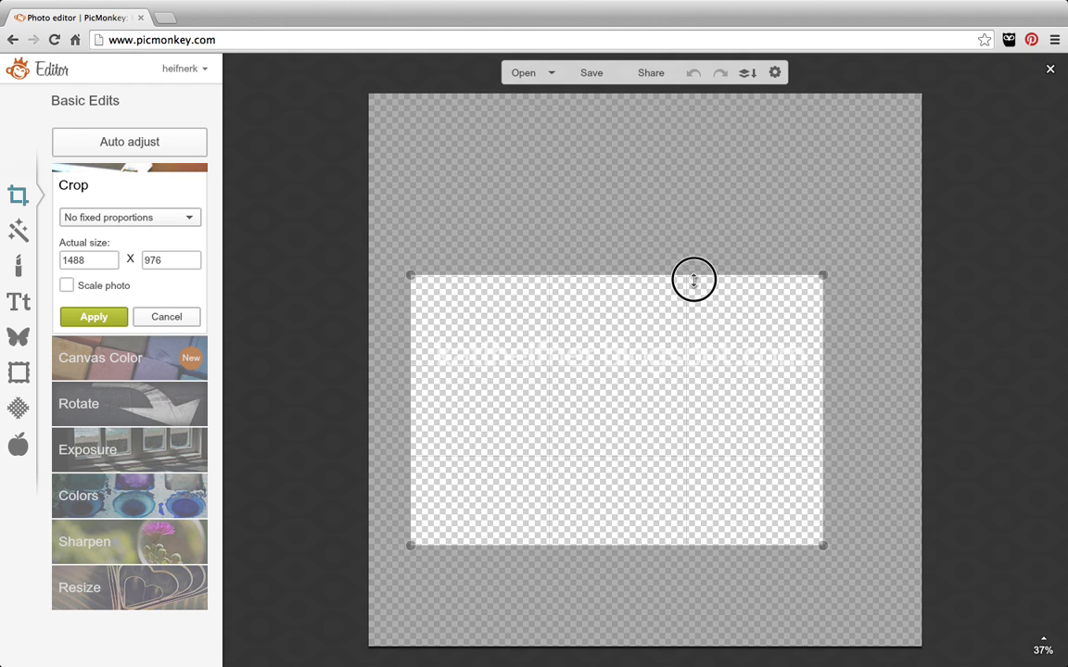
{"action": "left_click_drag", "start_coordinate": [694, 280], "coordinate": [710, 383]}
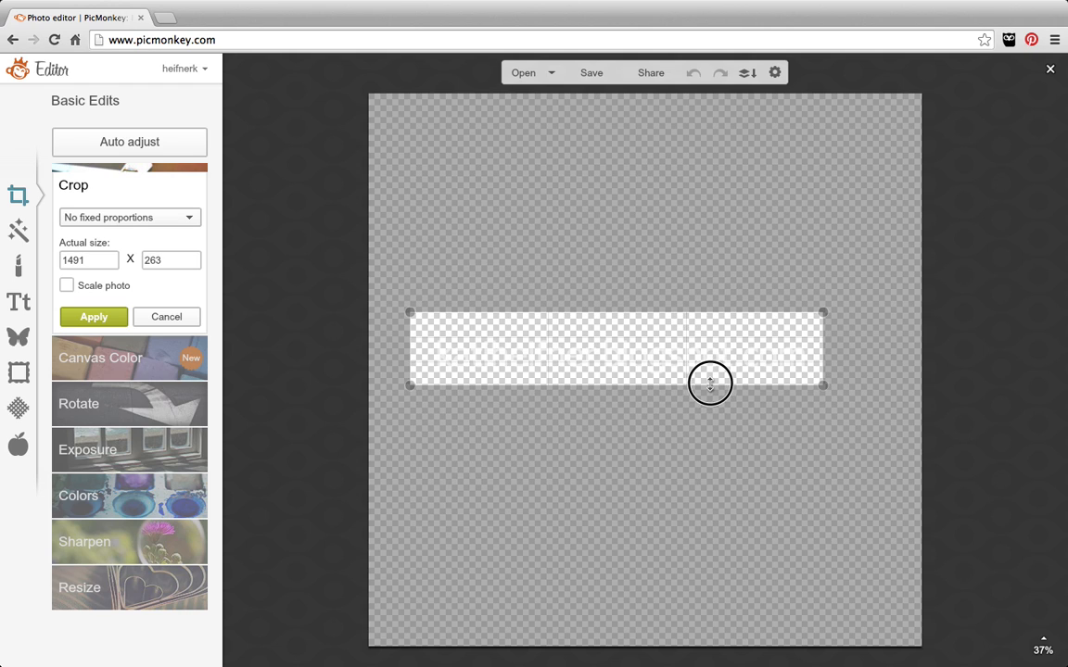
{"action": "left_click_drag", "start_coordinate": [709, 383], "coordinate": [709, 390]}
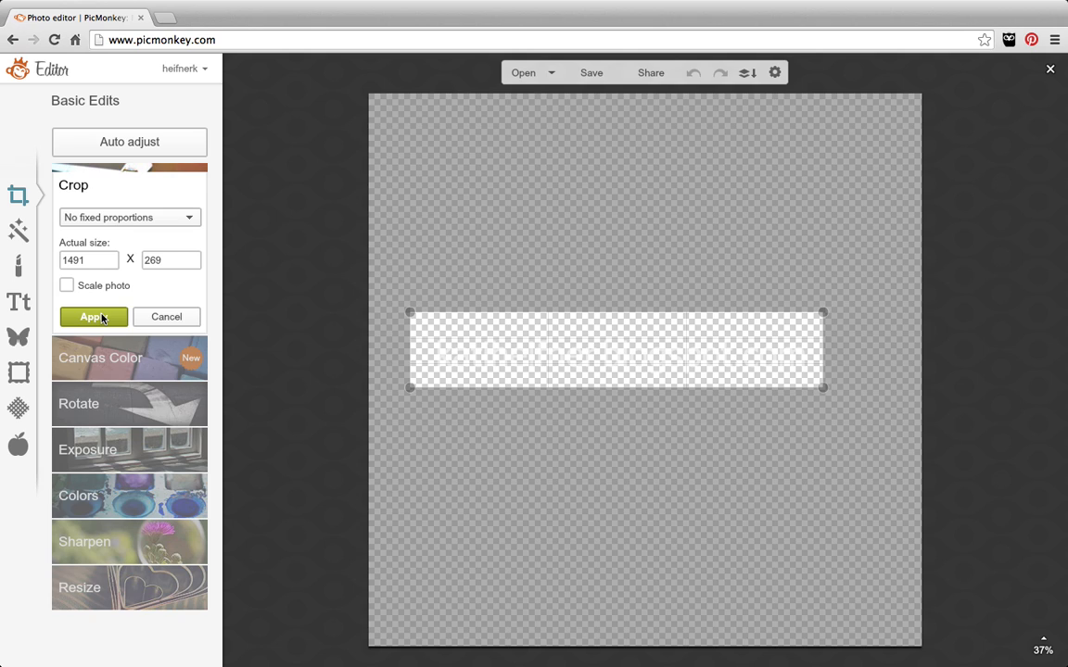
{"action": "left_click", "coordinate": [93, 316]}
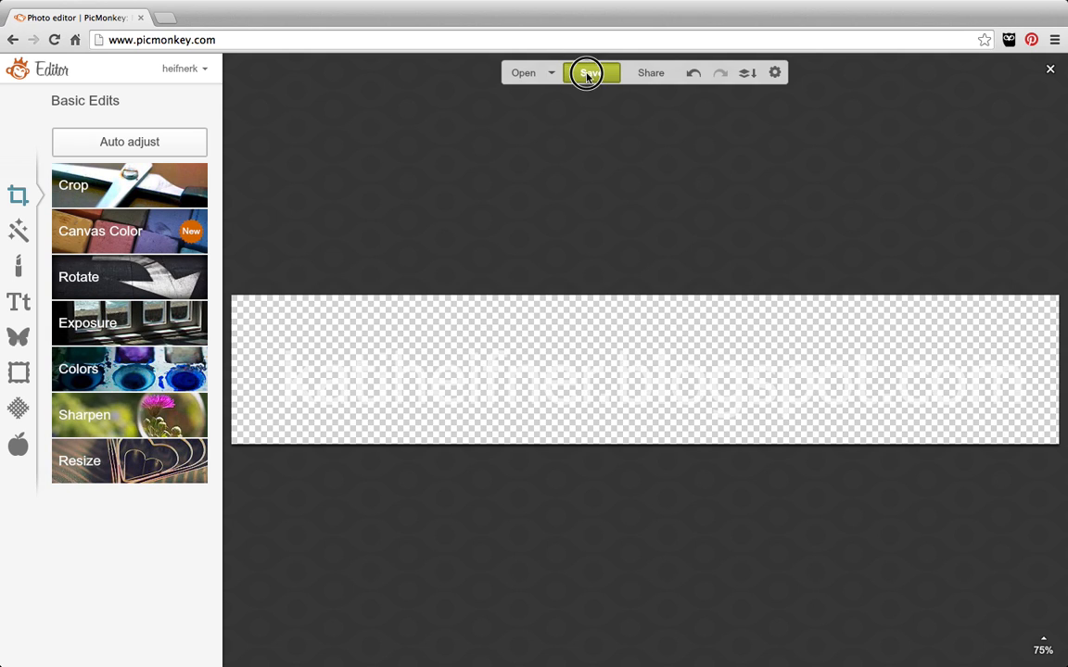
Save the watermark as 'Kati Heifner Watermark' PNG in the Downloads folder.
{"action": "left_click", "coordinate": [588, 72]}
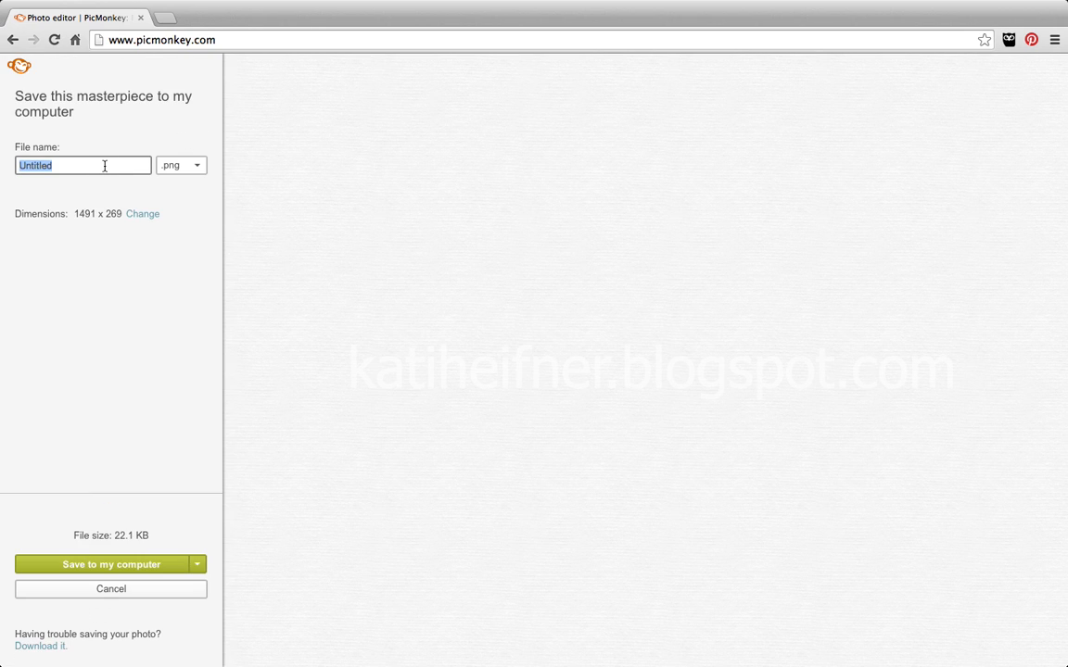
{"action": "type", "text": "Kati HEi"}
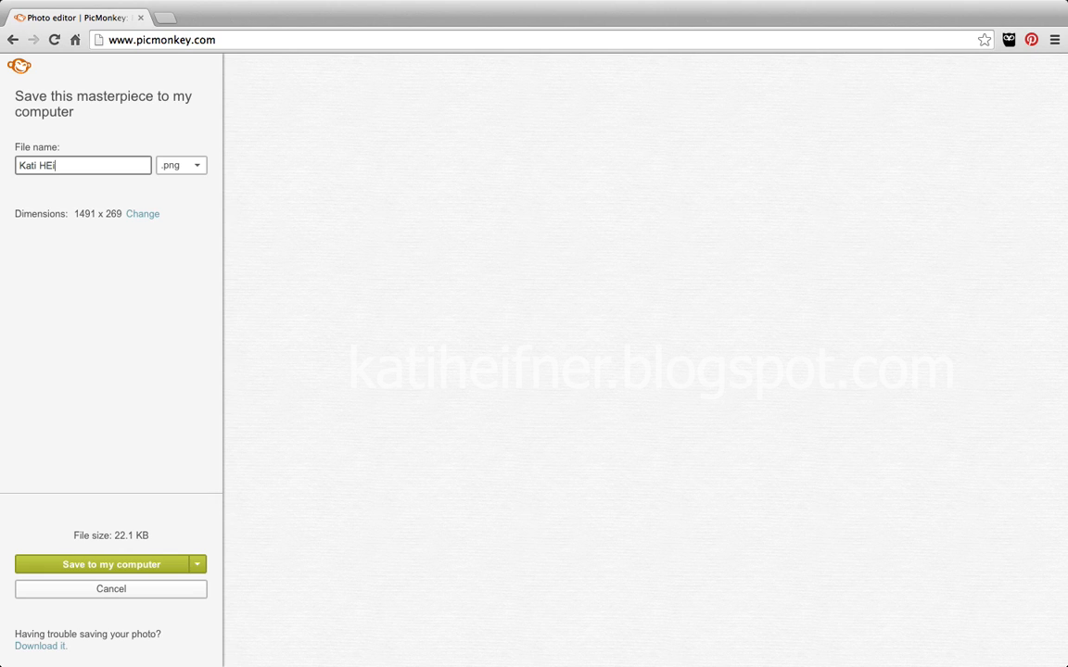
{"action": "type", "text": "fner Water"}
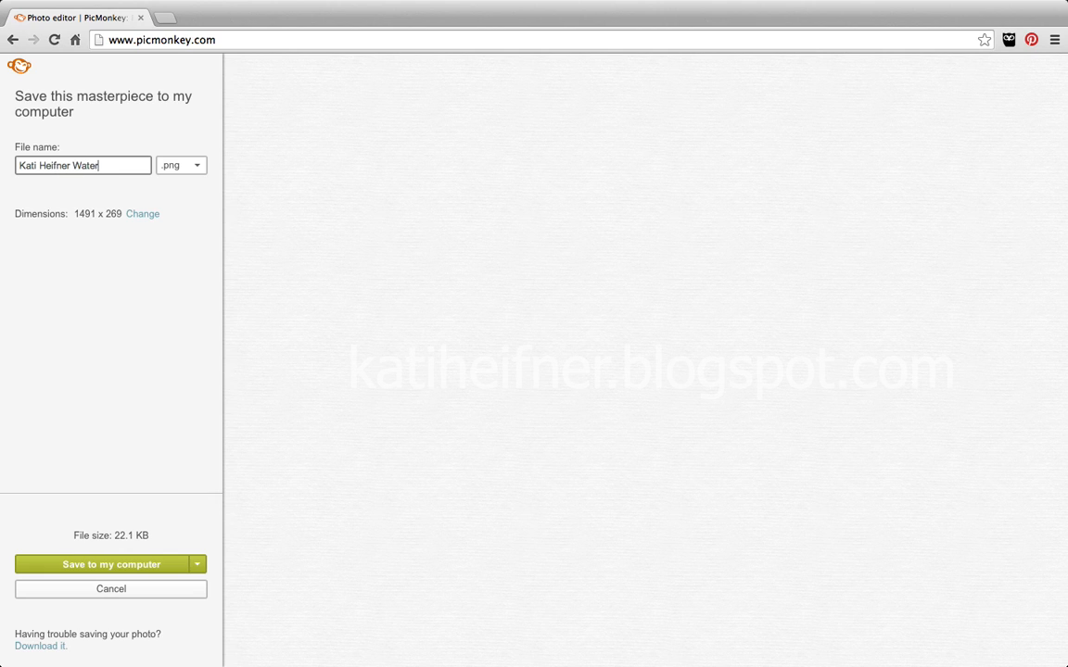
{"action": "type", "text": "mark"}
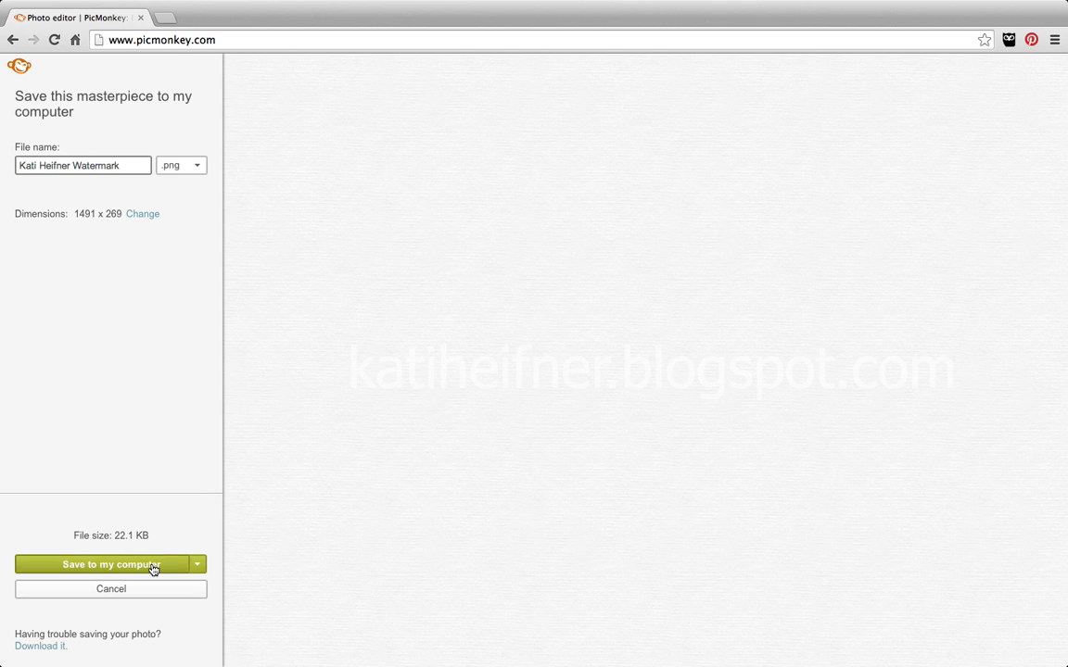
{"action": "left_click", "coordinate": [107, 563]}
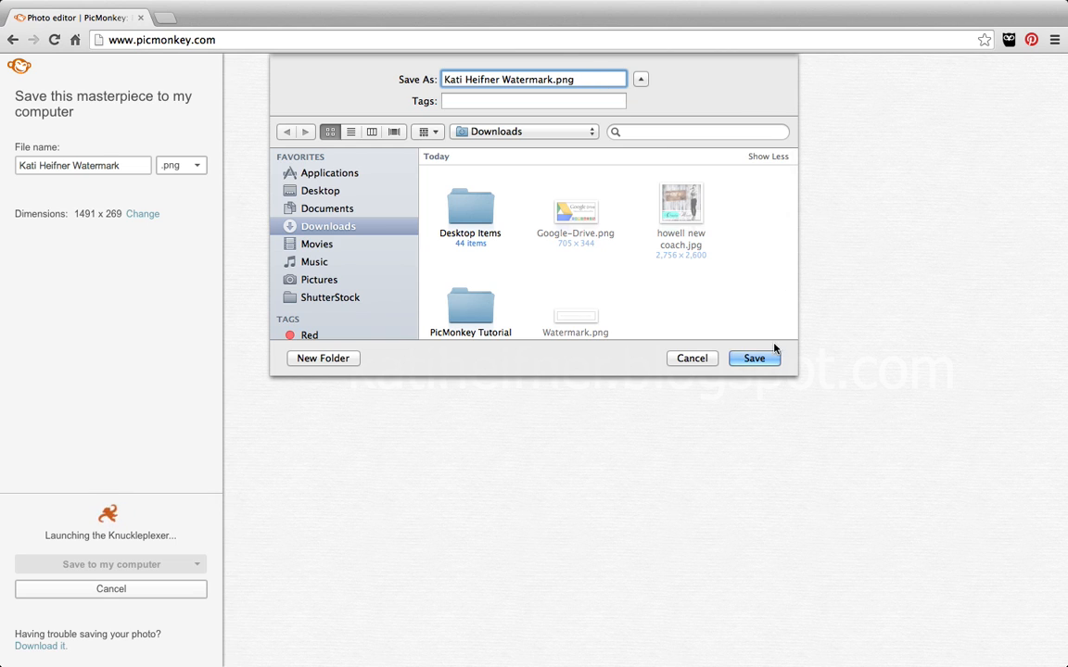
{"action": "left_click", "coordinate": [754, 358]}
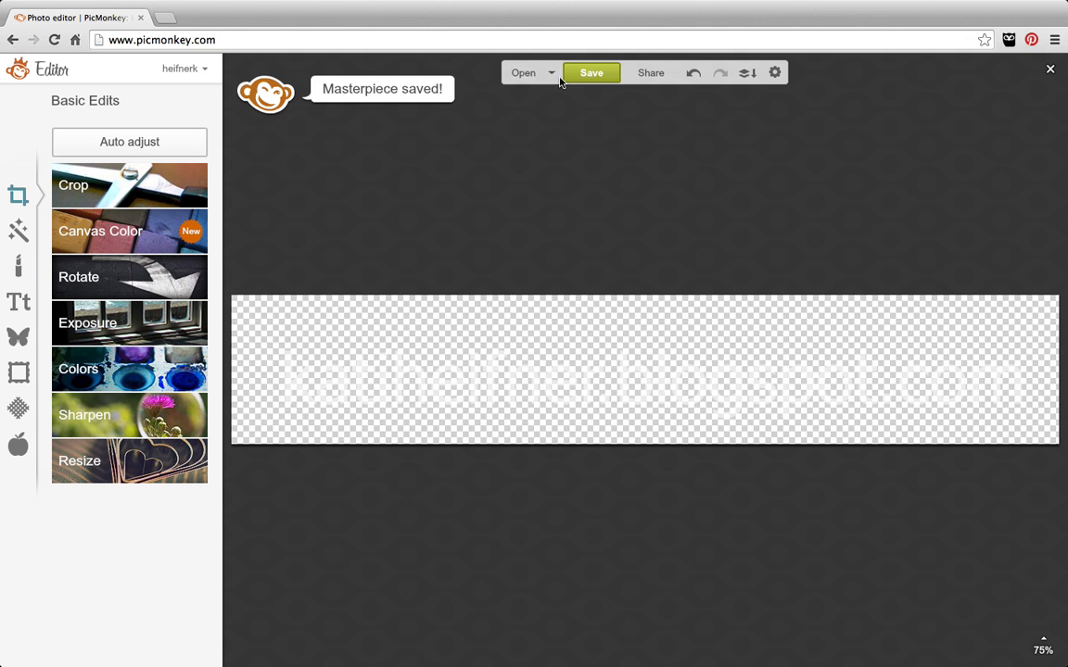
Open Summer Sale.jpg from the Downloads folder.
{"action": "left_click", "coordinate": [523, 72]}
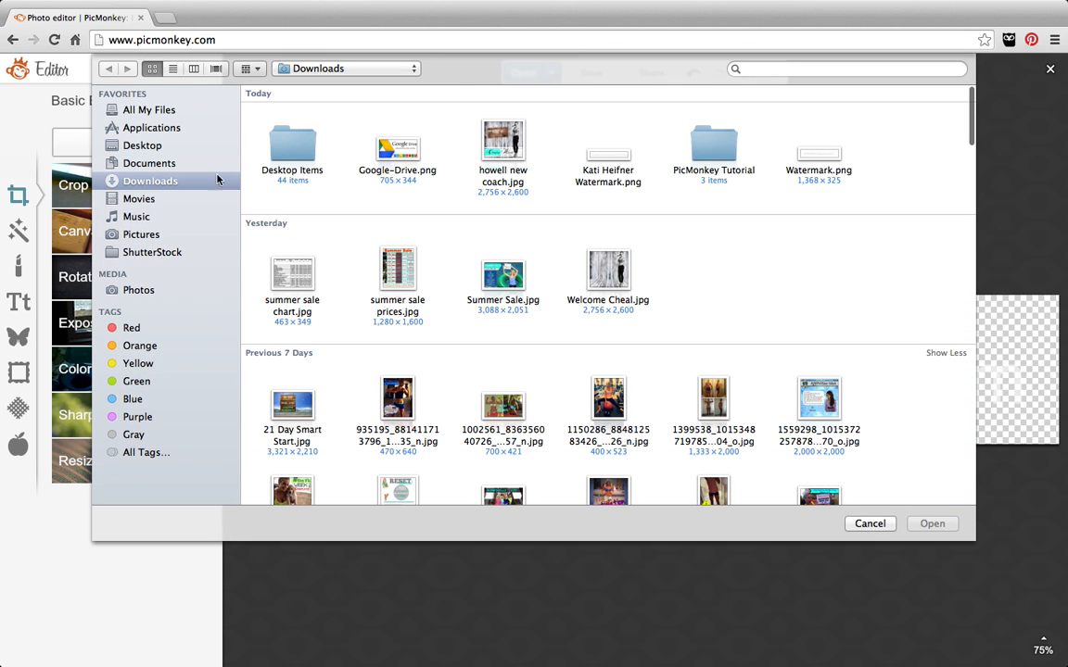
{"action": "scroll", "scroll_direction": "down", "scroll_amount": 3}
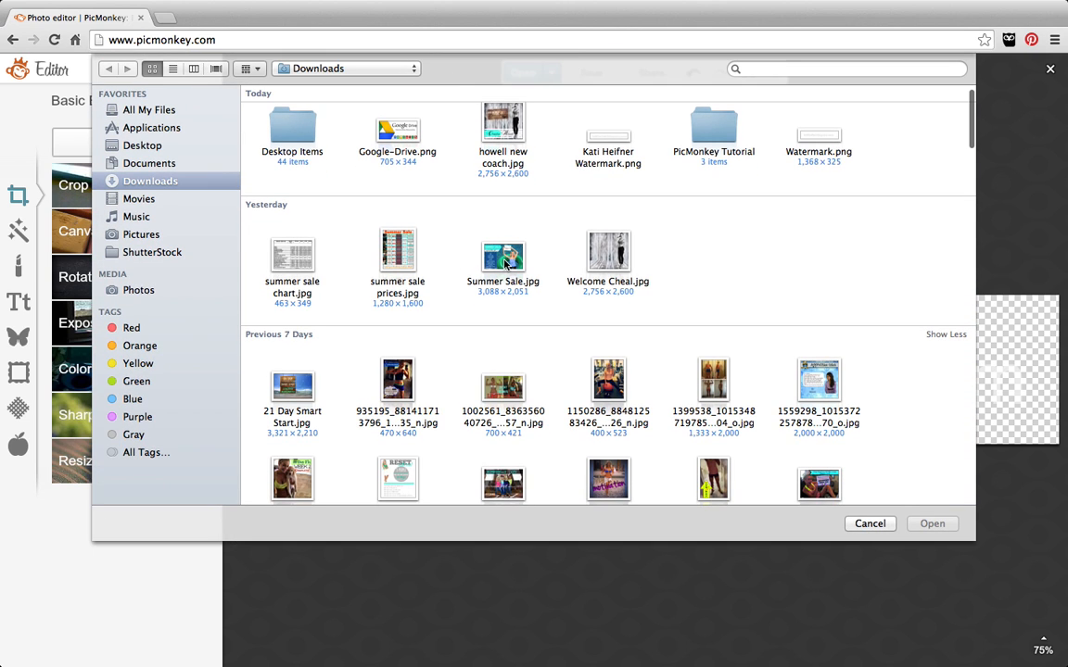
{"action": "double_click", "coordinate": [502, 250]}
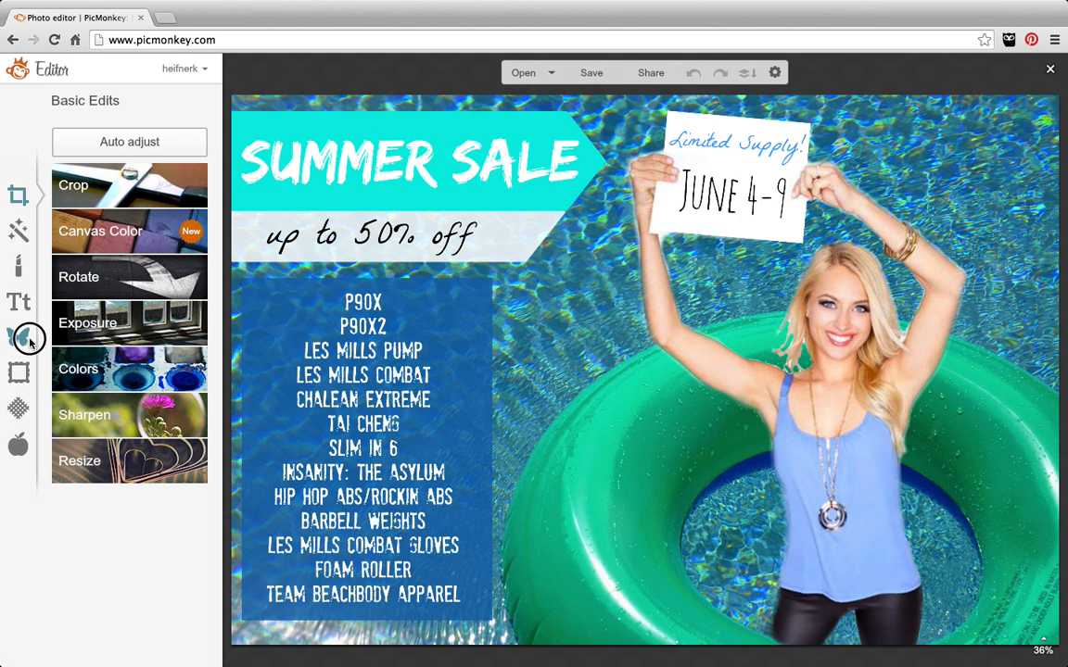
Overlay the saved watermark PNG bottom-right on the Summer Sale photo and save as JPG.
{"action": "left_click", "coordinate": [523, 72]}
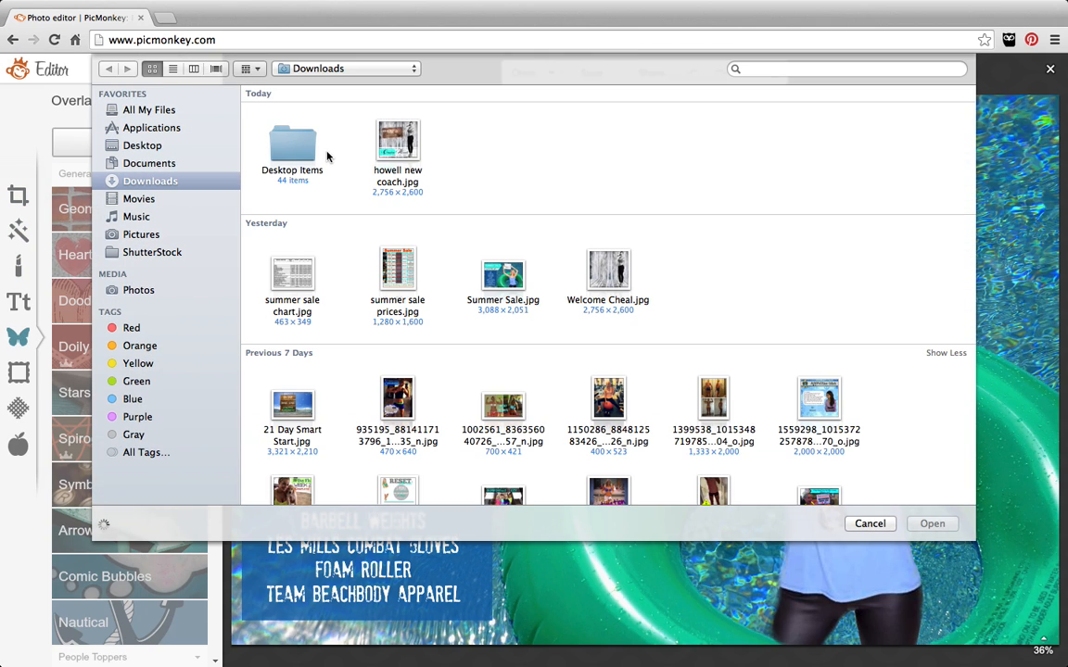
{"action": "left_click", "coordinate": [608, 153]}
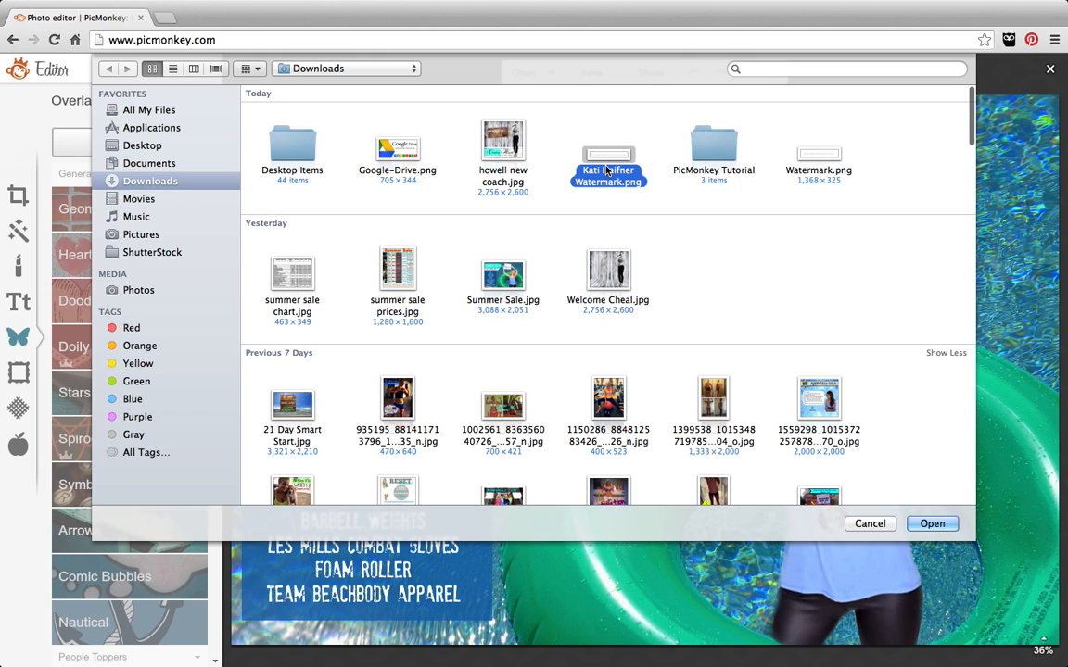
{"action": "left_click", "coordinate": [933, 524]}
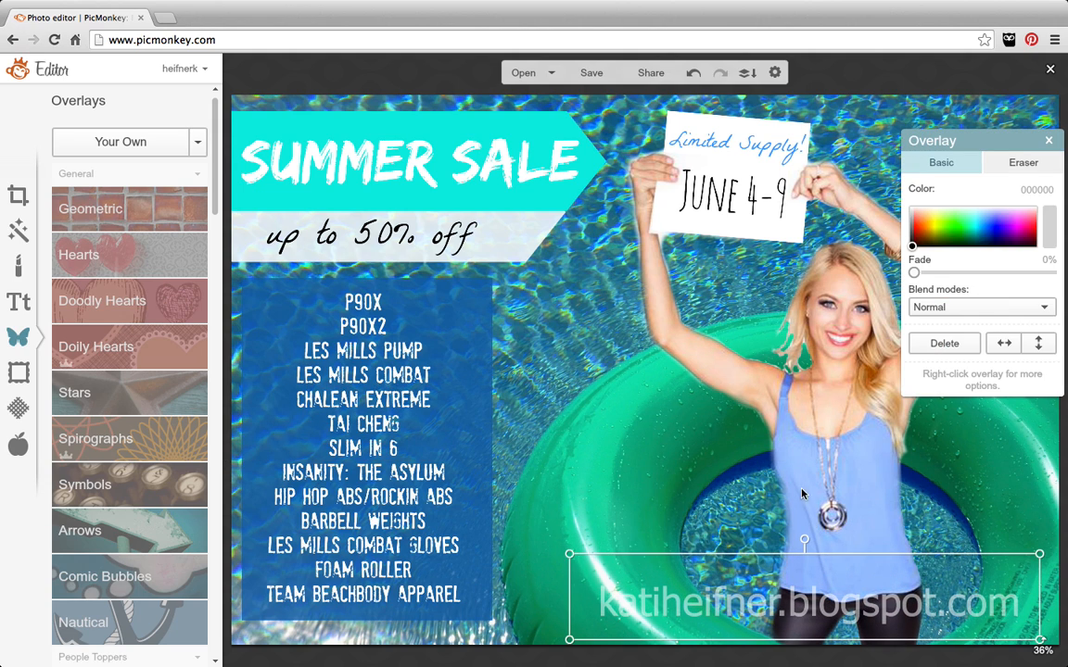
{"action": "left_click", "coordinate": [590, 72]}
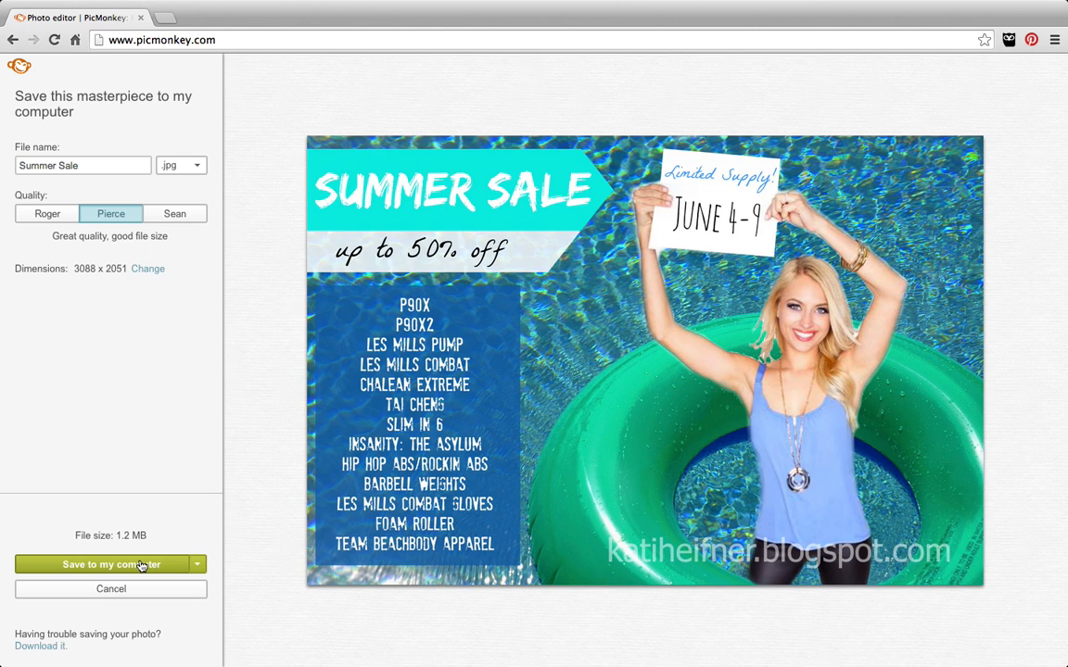
{"action": "left_click", "coordinate": [105, 564]}
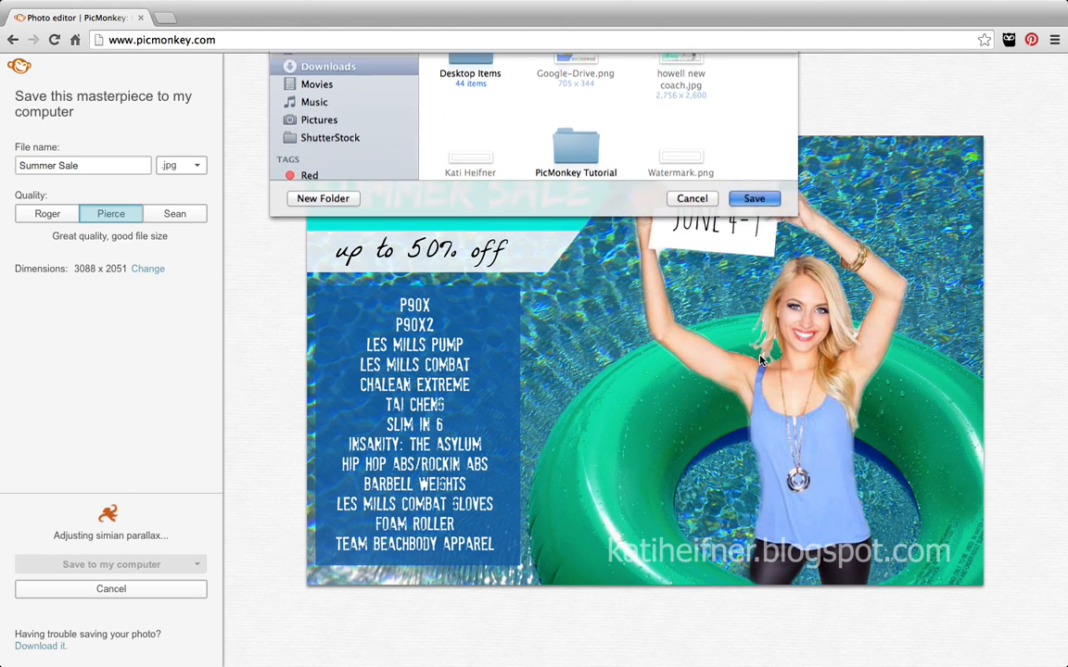